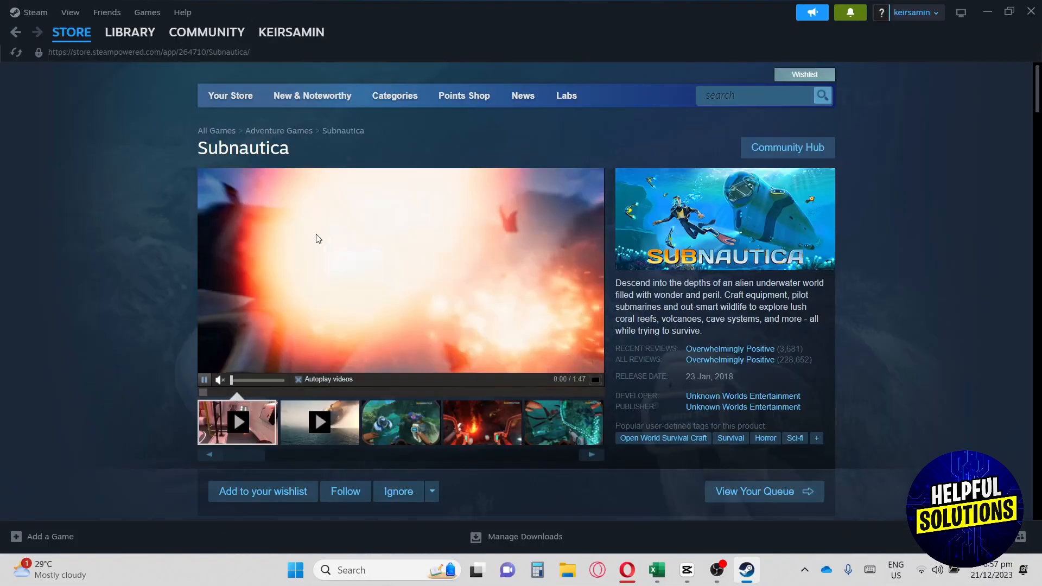
- Show the underwater creature screenshot, then scroll to the Buy Subnautica box marked VR Supported
scroll("down", 3)
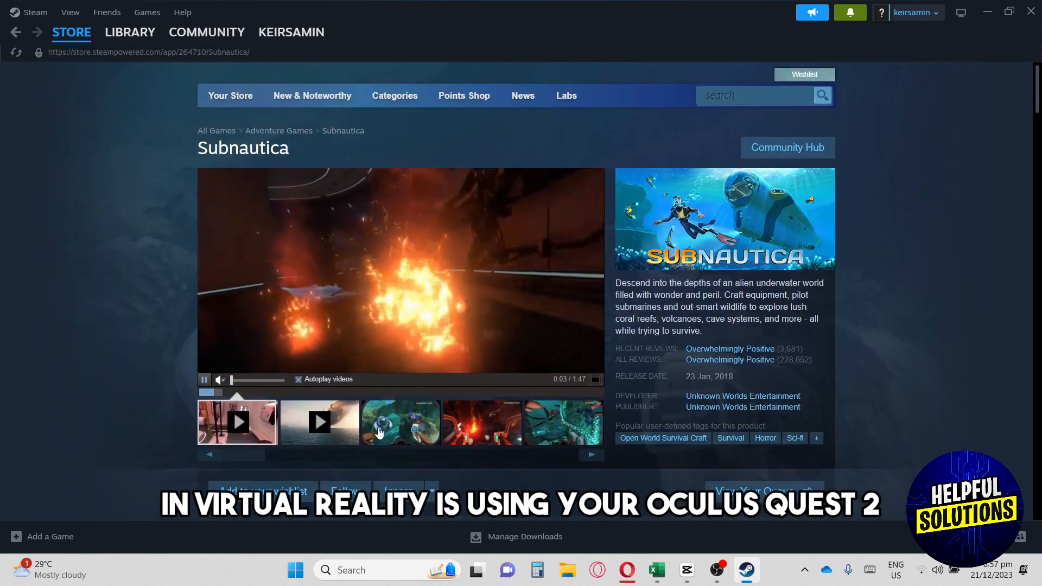
left_click(562, 422)
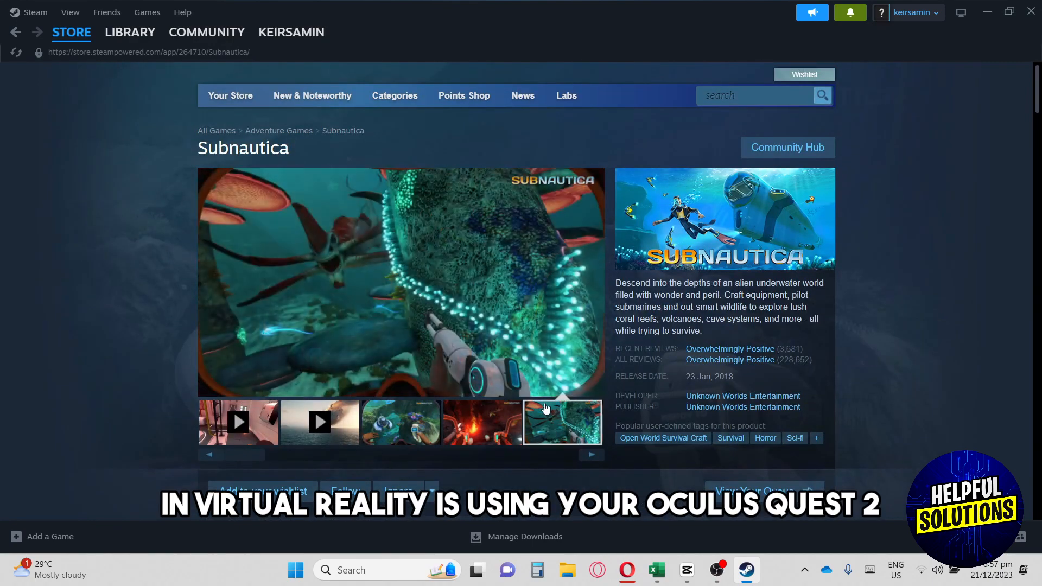
scroll("down", 3)
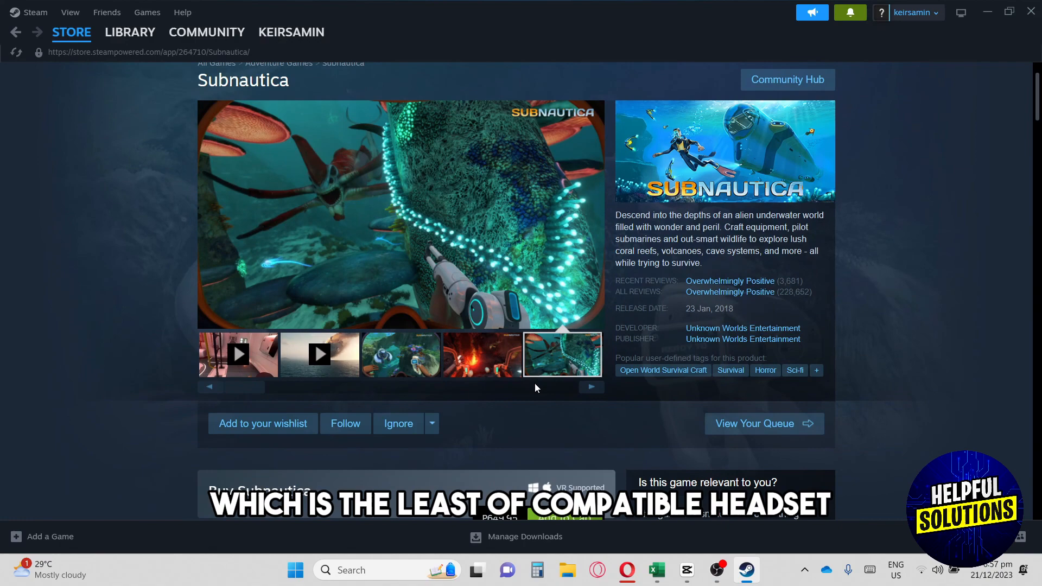
scroll("down", 3)
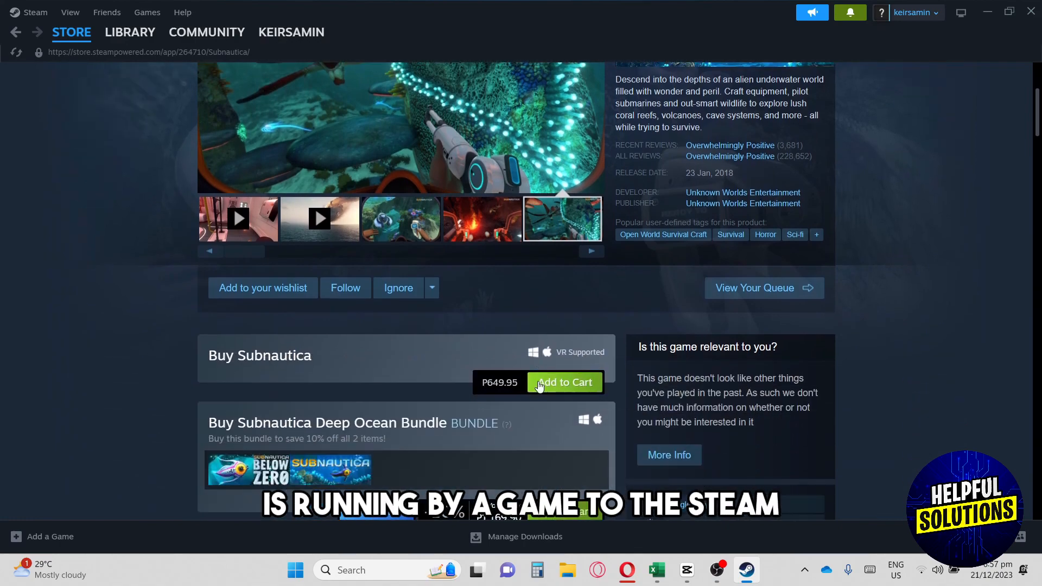
- Scroll the store page to the features panel listing VR Supported beside the purchase options
scroll("down", 3)
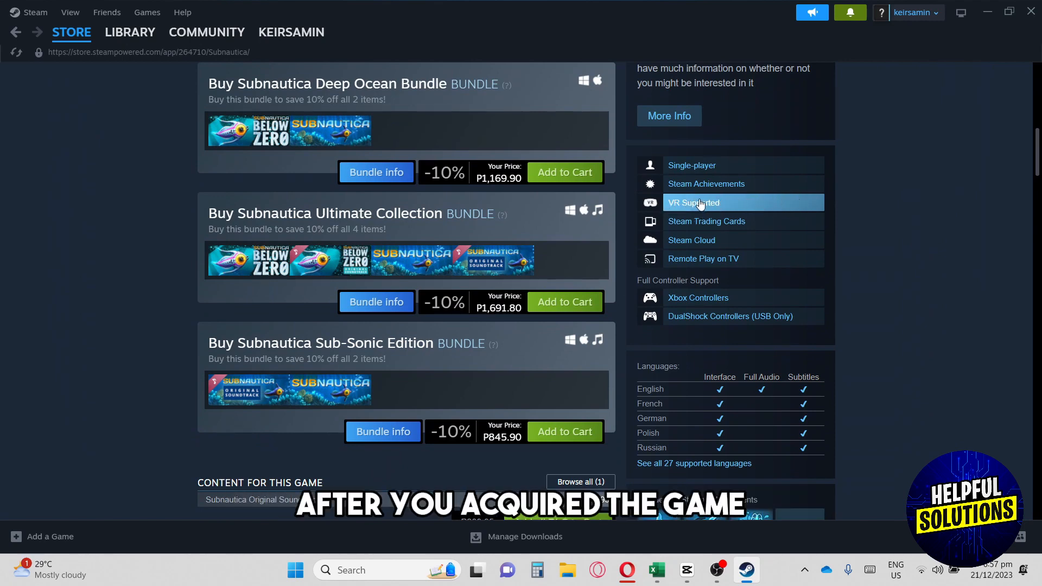
mouse_move(688, 210)
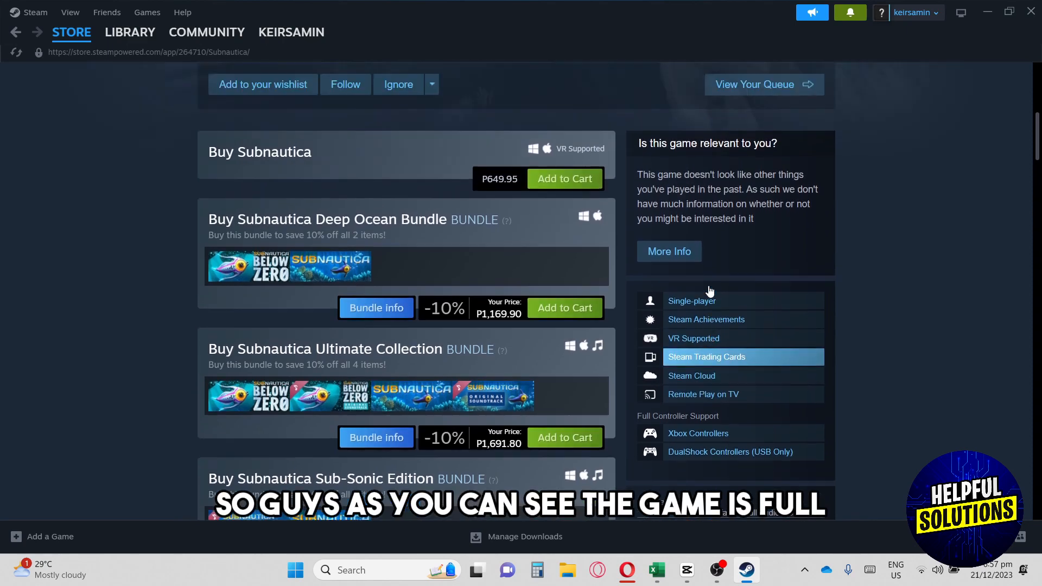
scroll("up", 3)
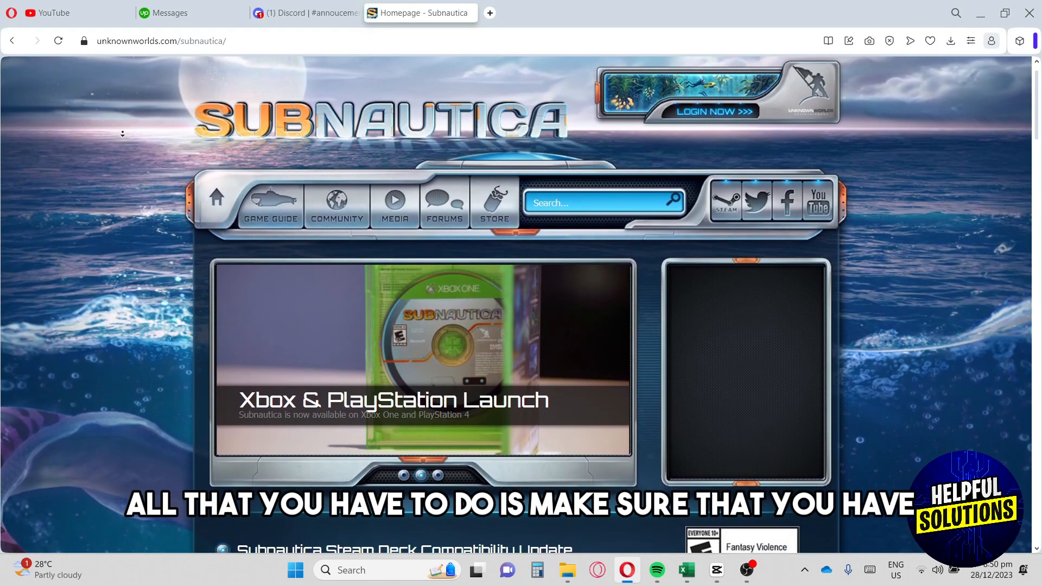
- Scroll down the unknownworlds.com/subnautica homepage through its first news posts
scroll("down", 3)
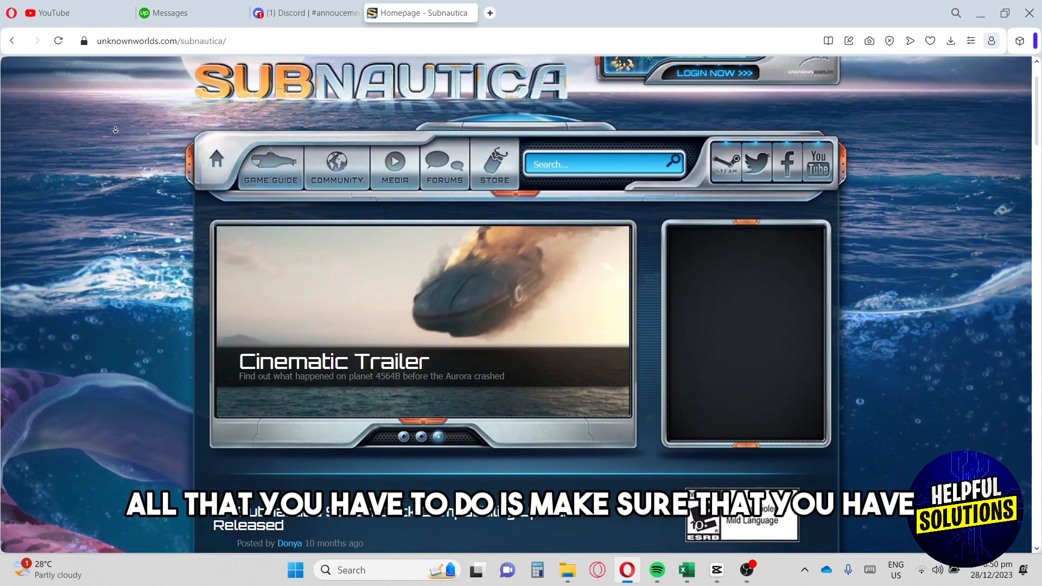
scroll("down", 3)
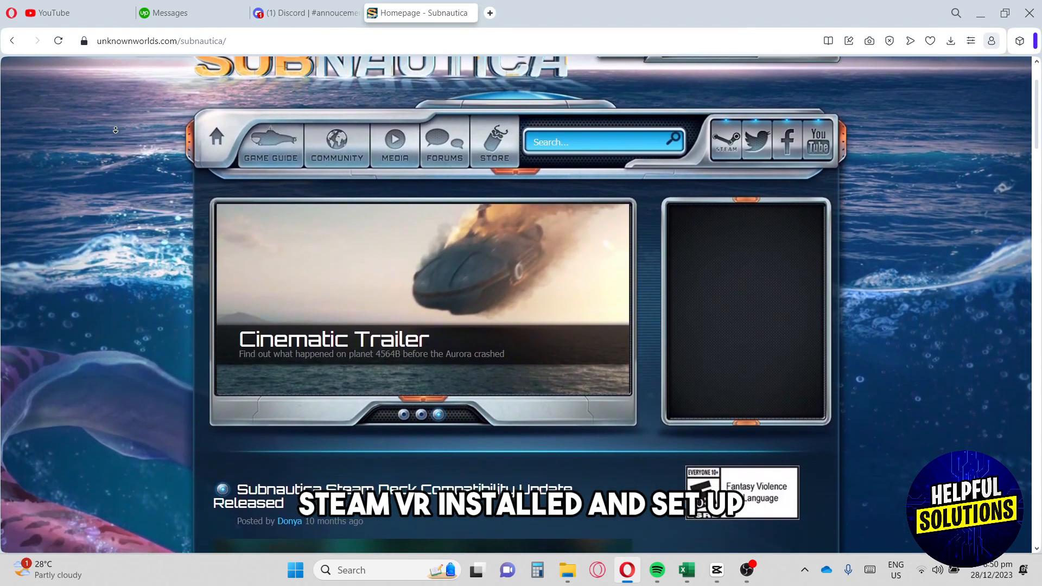
scroll("down", 3)
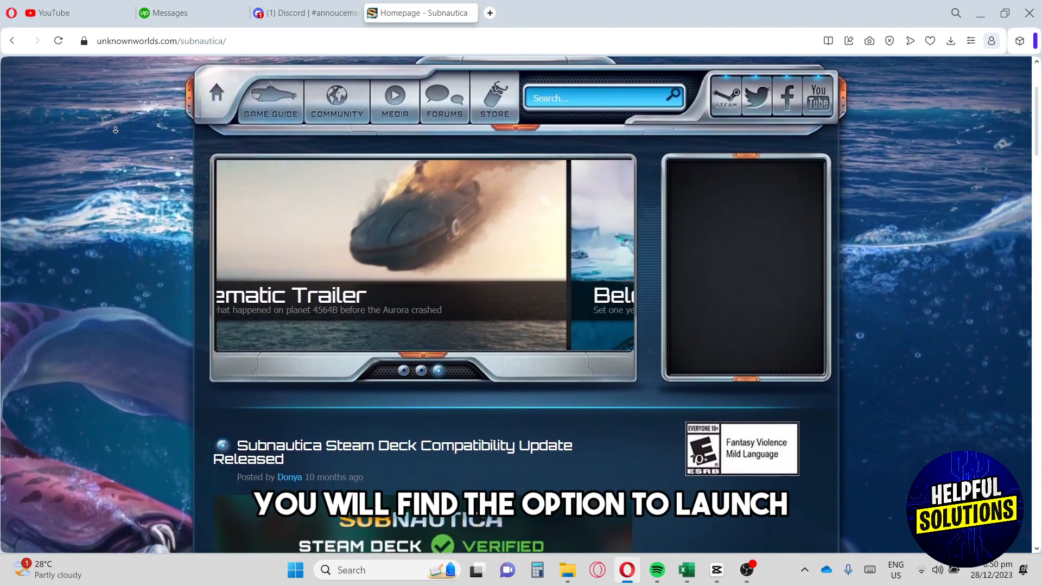
scroll("down", 3)
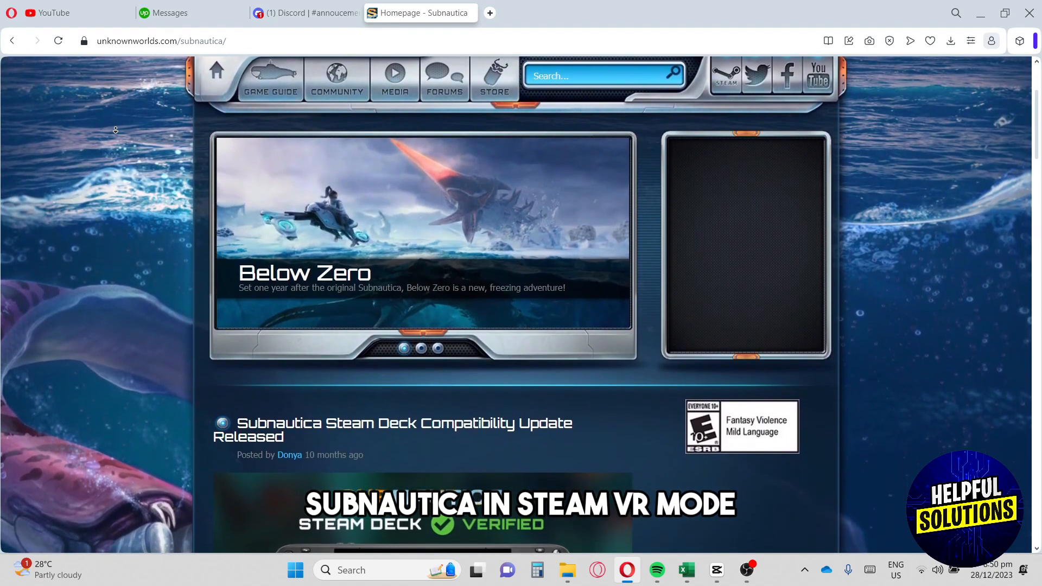
scroll("down", 3)
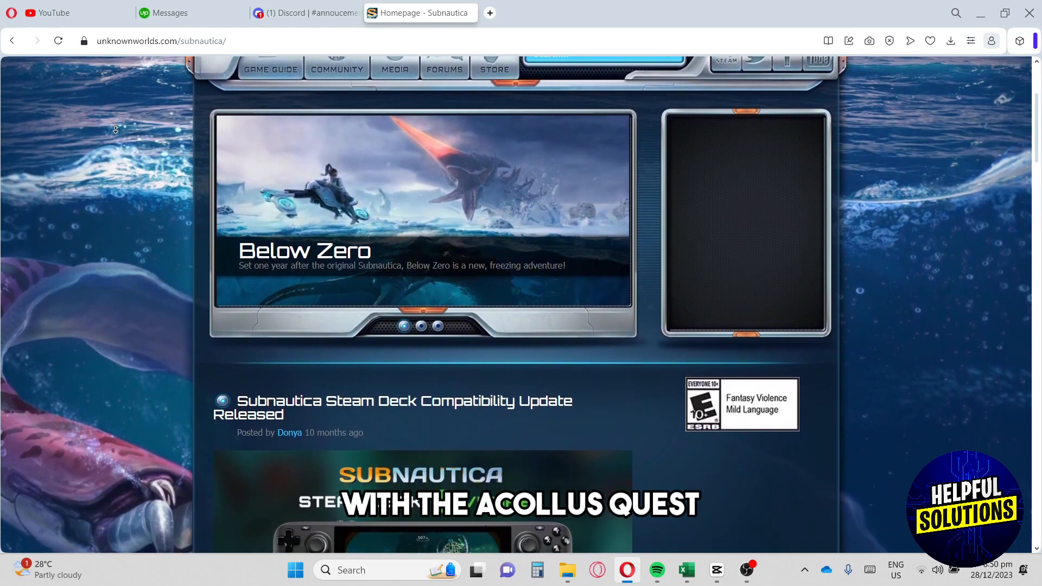
scroll("down", 3)
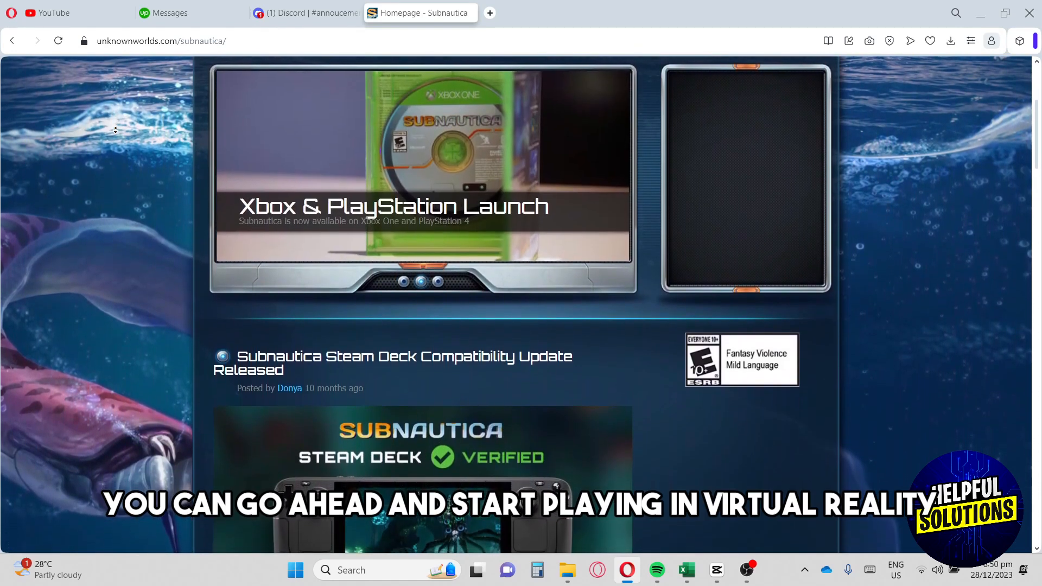
scroll("down", 3)
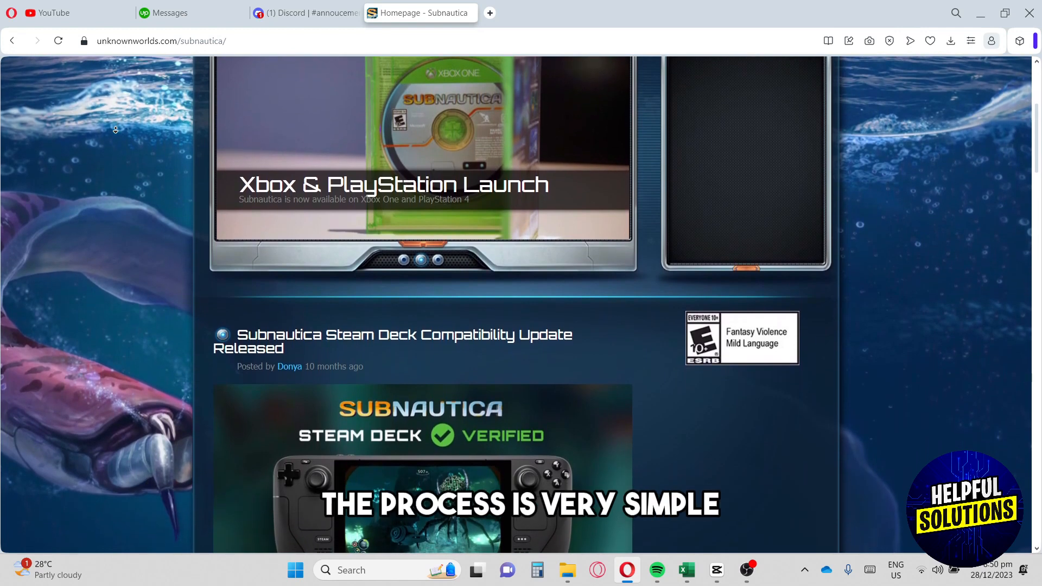
scroll("down", 3)
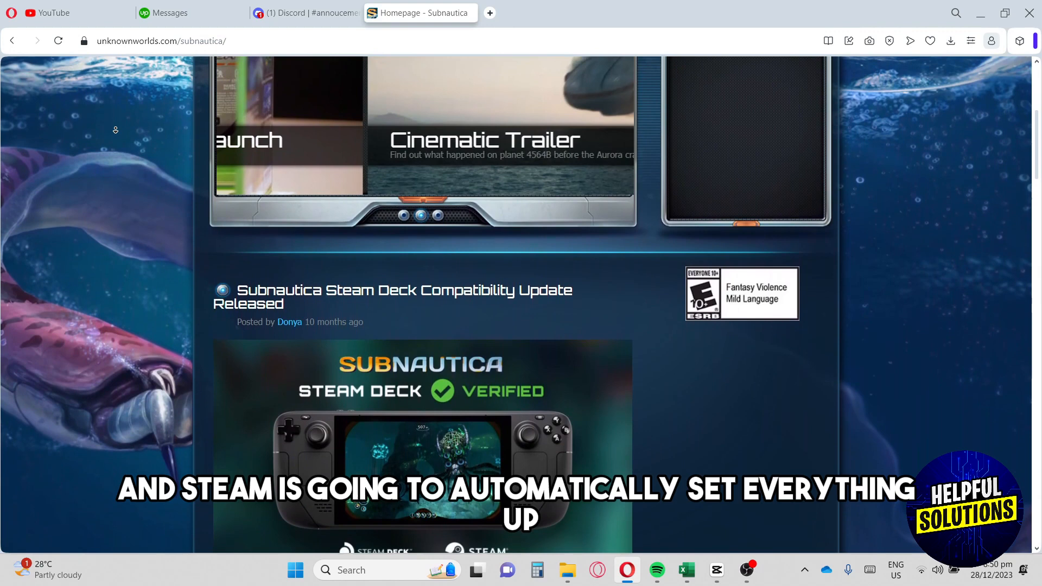
- Continue scrolling until the Steam Deck Compatibility Update Released post is visible
scroll("down", 3)
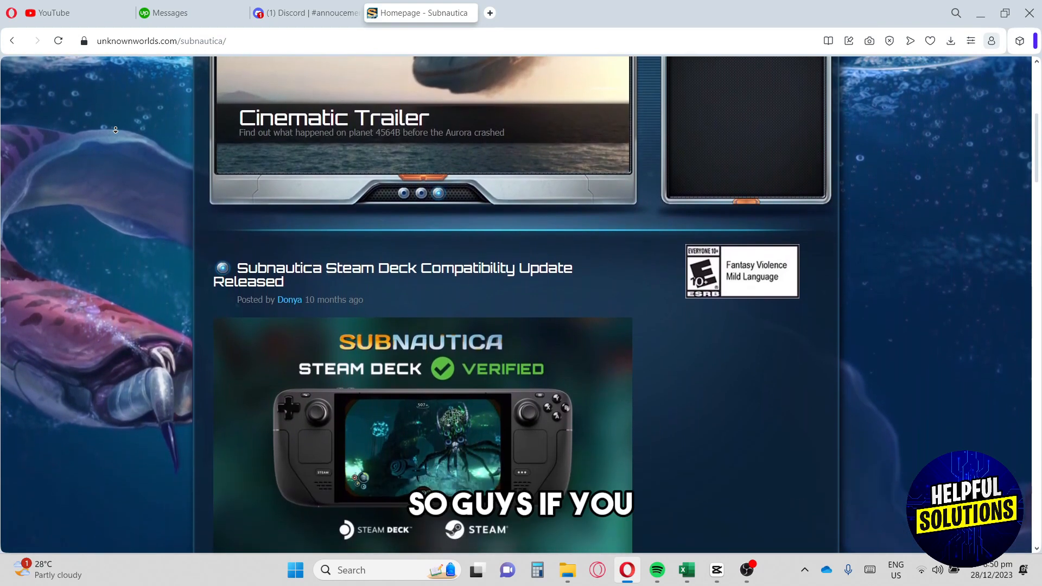
scroll("down", 3)
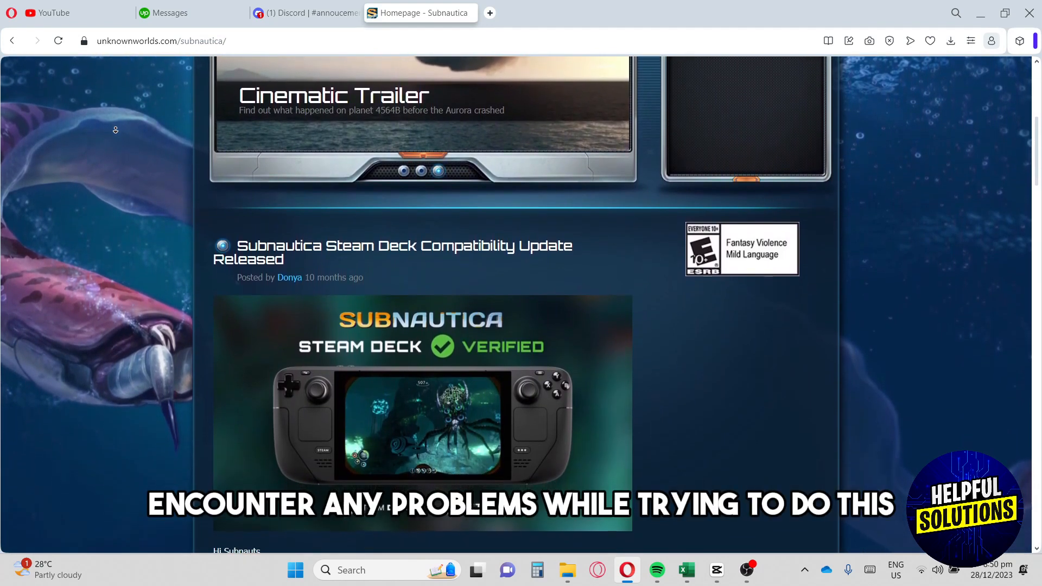
scroll("down", 3)
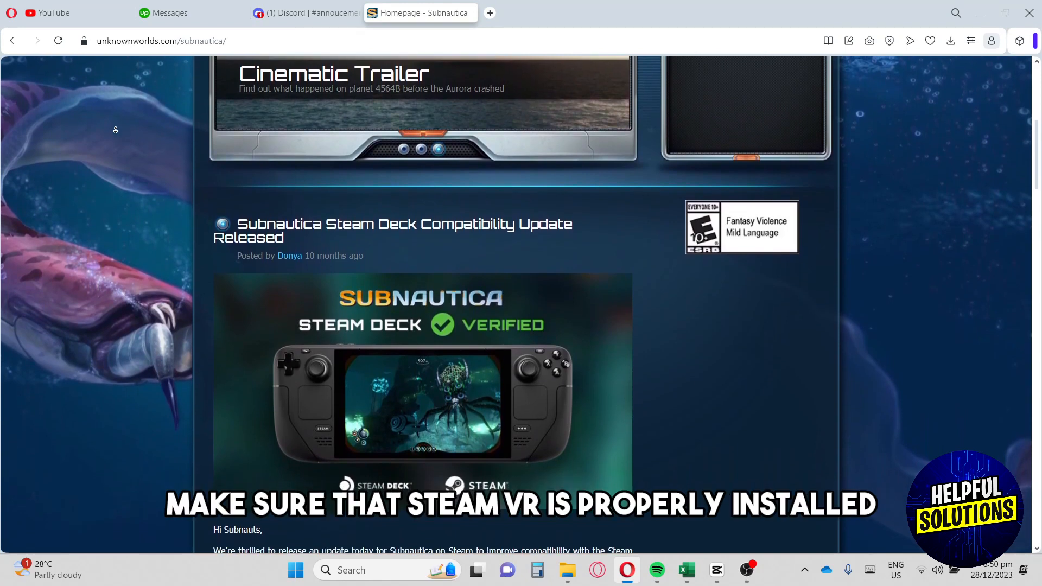
scroll("down", 3)
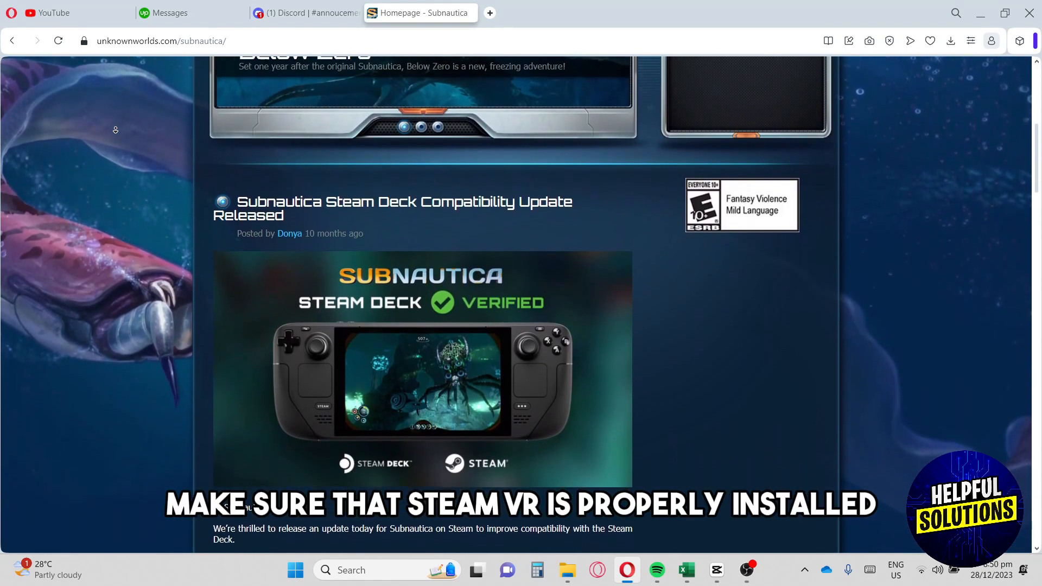
scroll("down", 3)
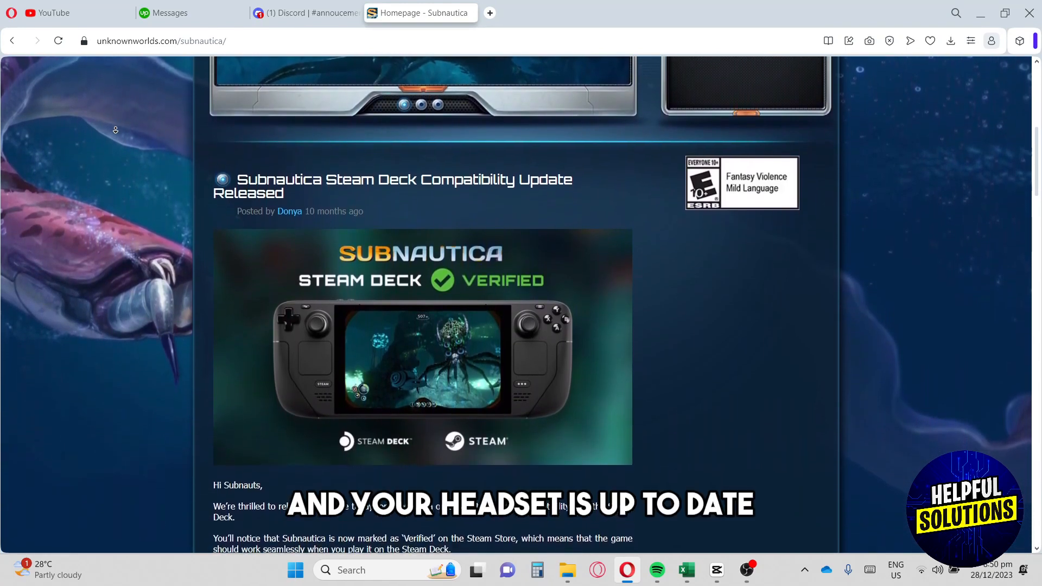
scroll("down", 3)
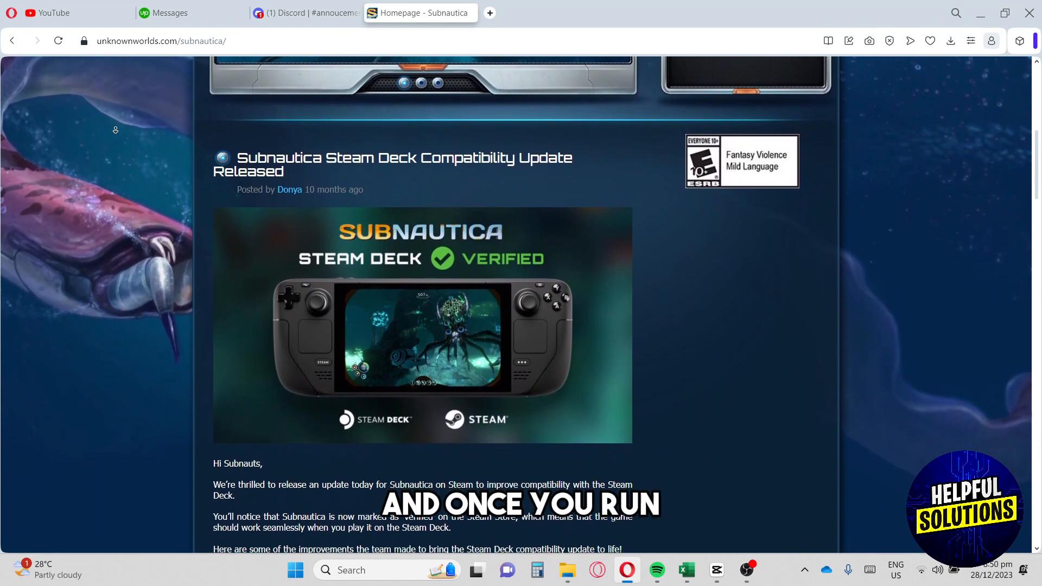
scroll("down", 3)
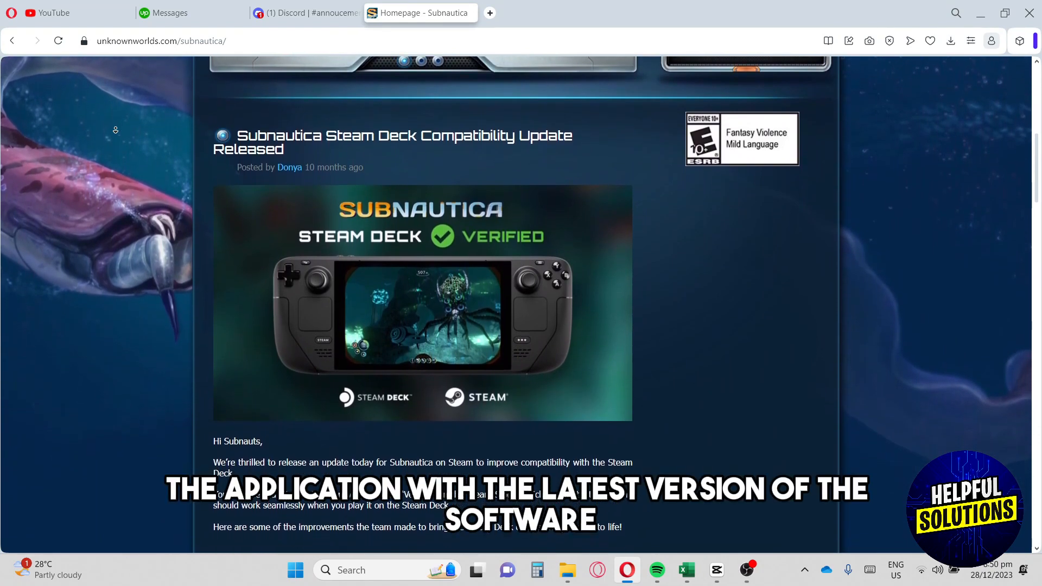
scroll("down", 3)
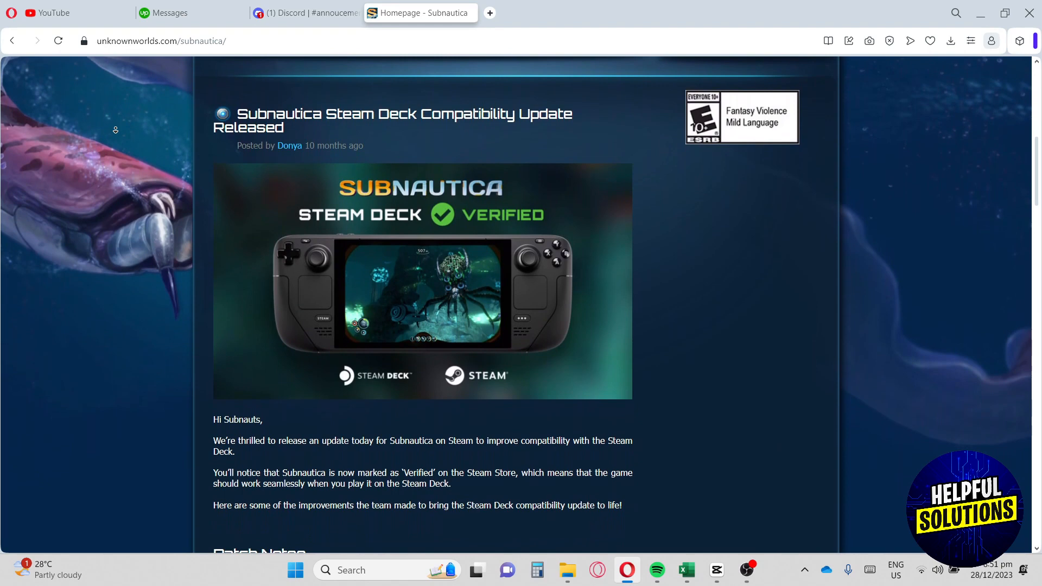
- Scroll through the Steam Deck update post until its Patch Notes bullet list appears
scroll("down", 3)
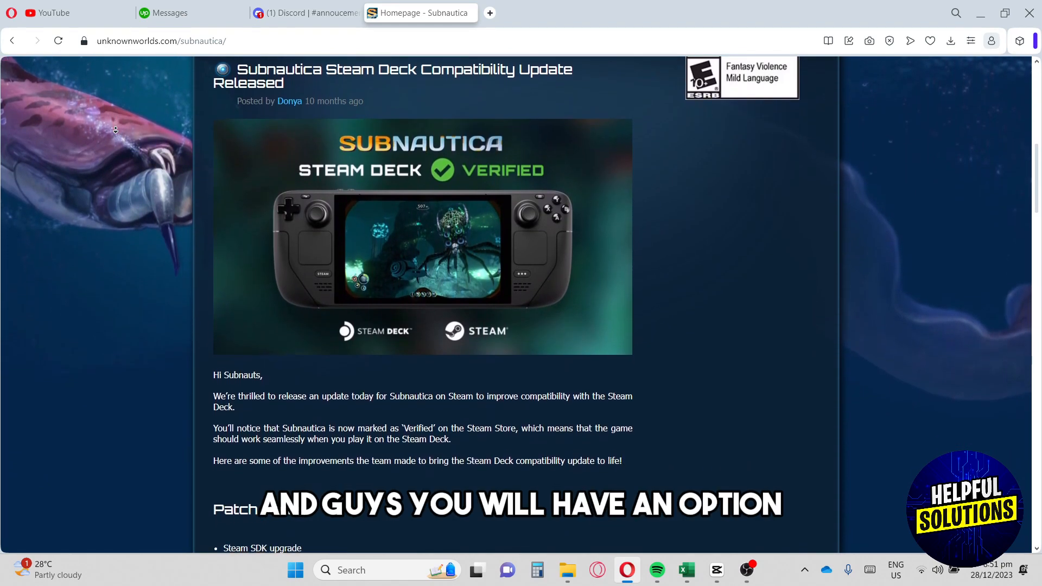
scroll("down", 3)
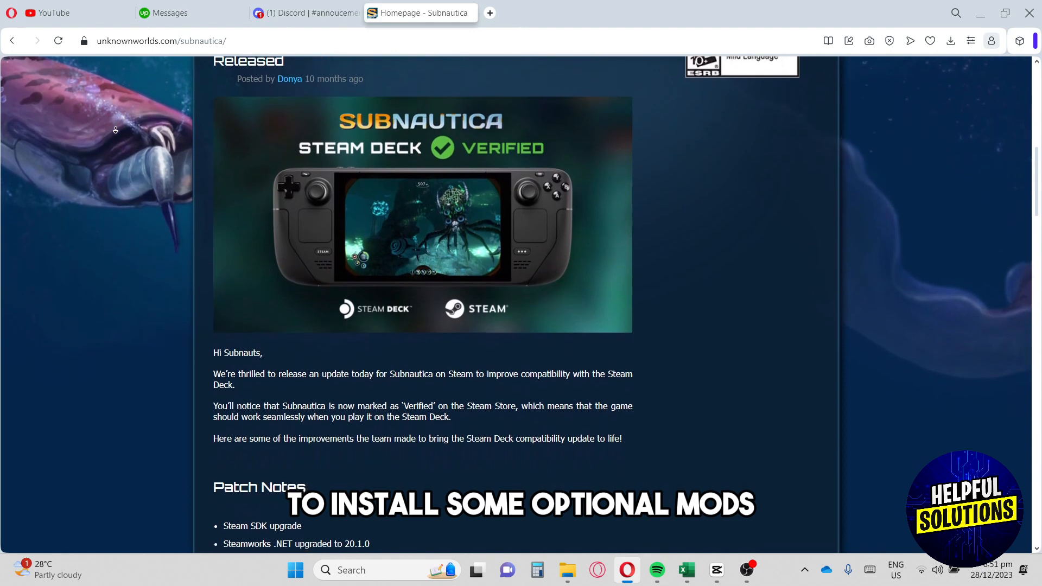
scroll("down", 3)
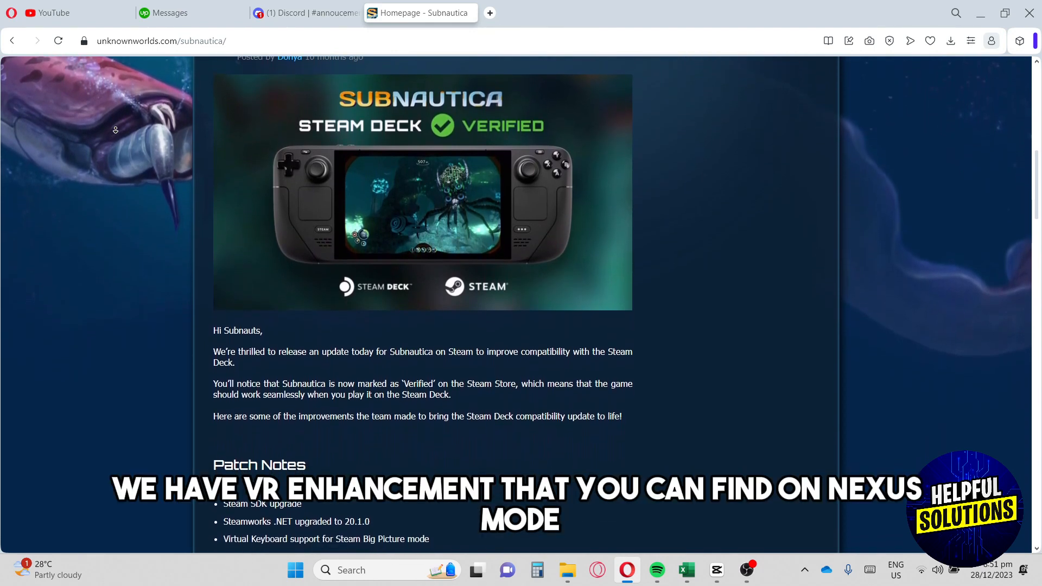
scroll("down", 3)
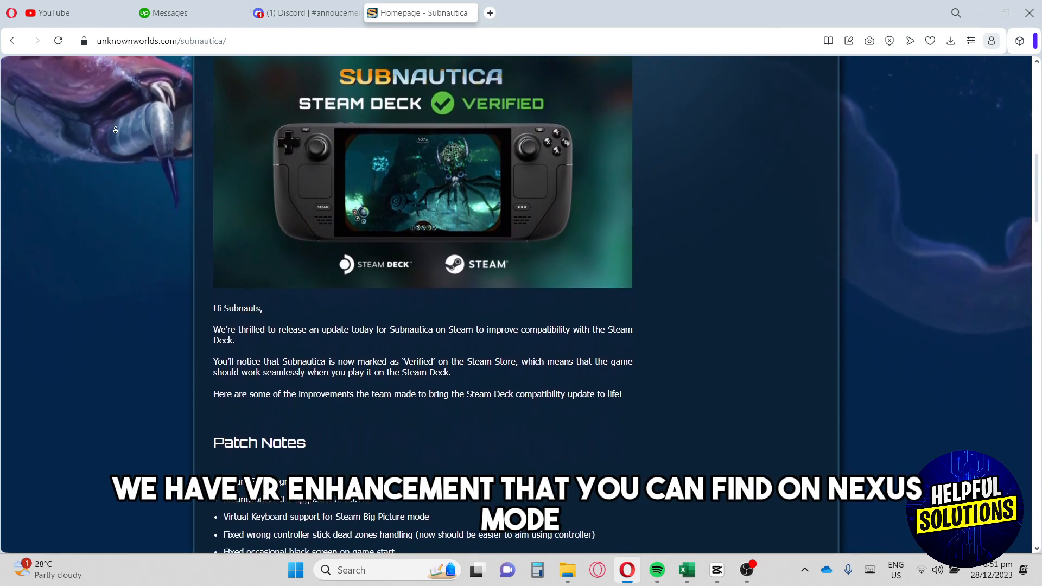
scroll("down", 3)
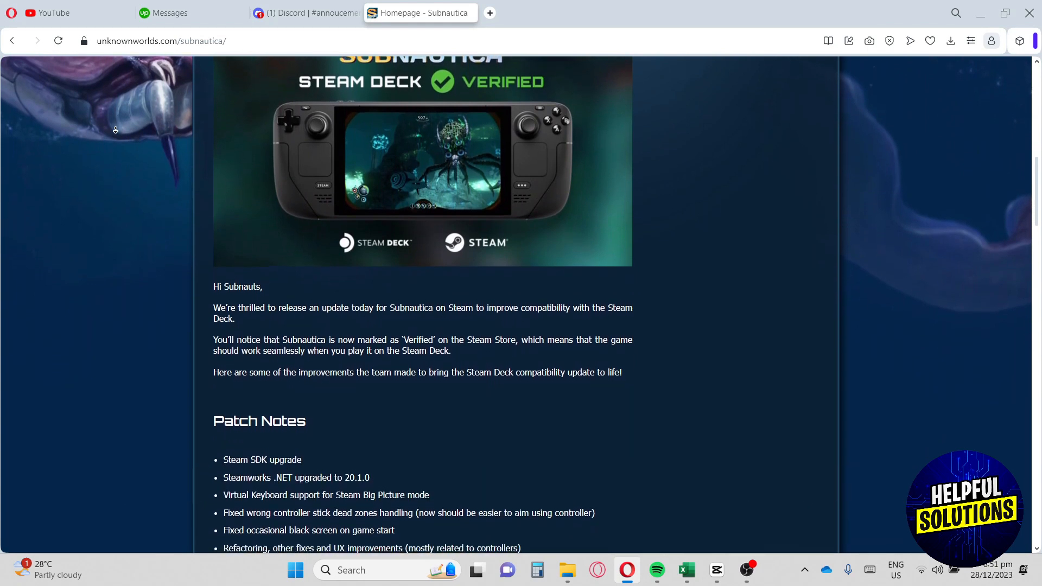
scroll("down", 3)
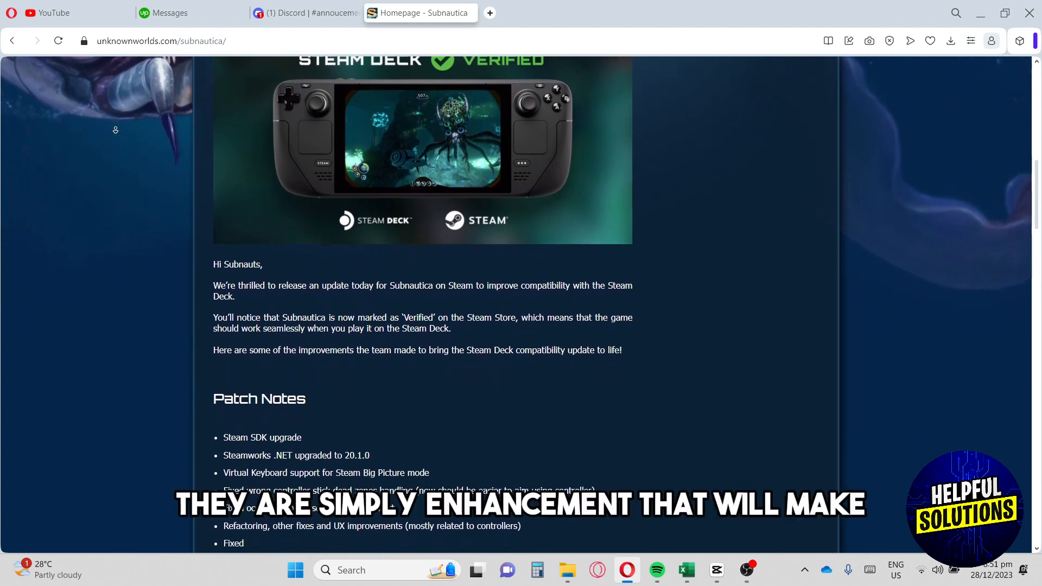
scroll("down", 3)
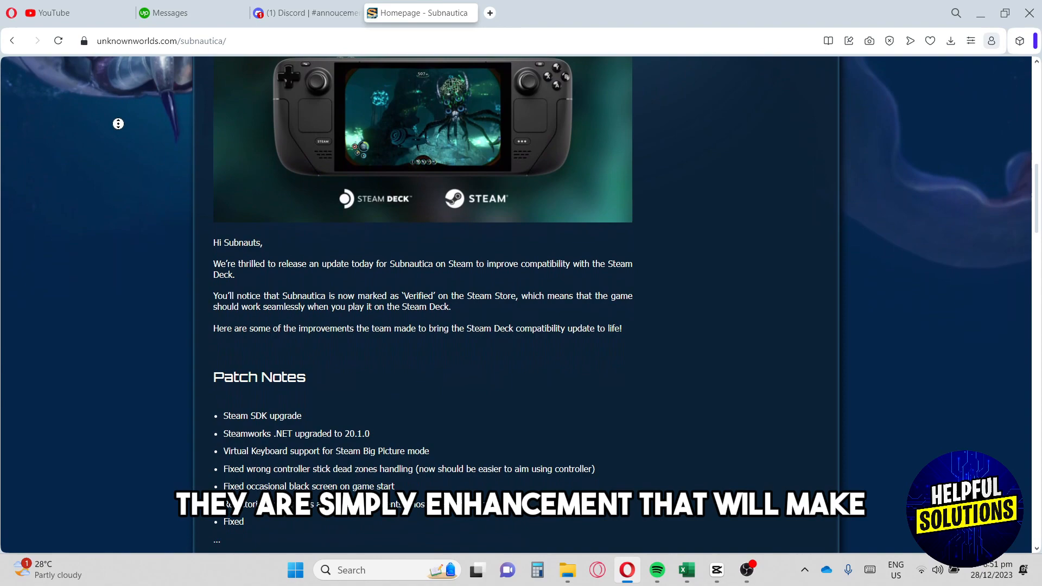
- Scroll to the footer with the Archive link, then back up to the Below Zero What the Dock Update post
scroll("down", 3)
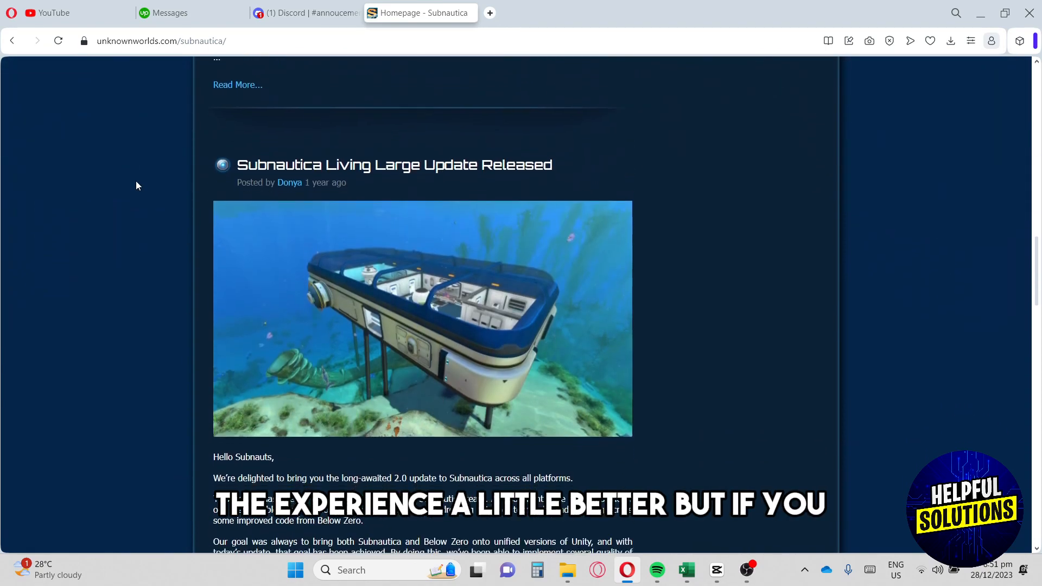
scroll("down", 3)
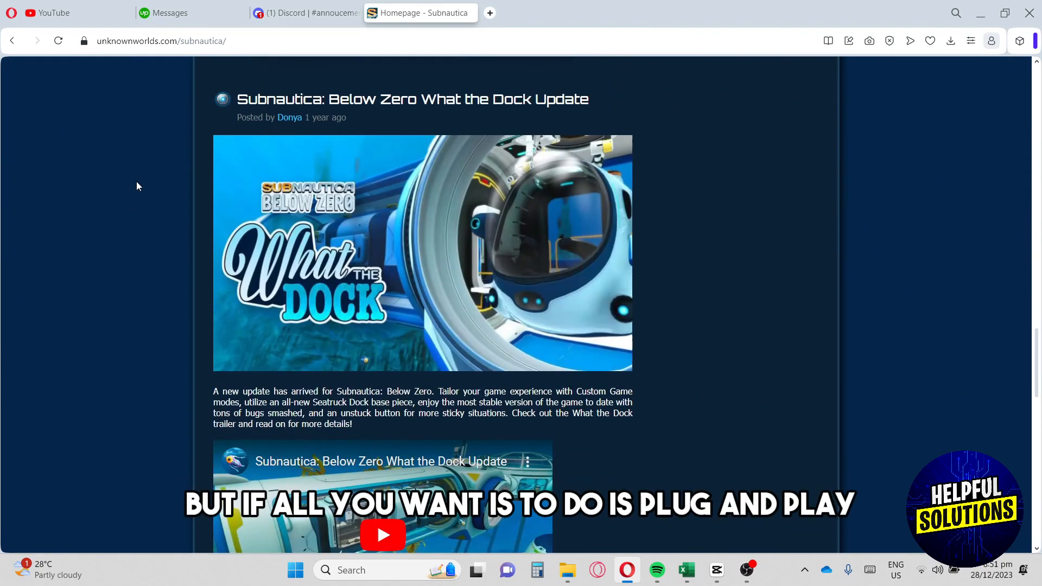
scroll("down", 3)
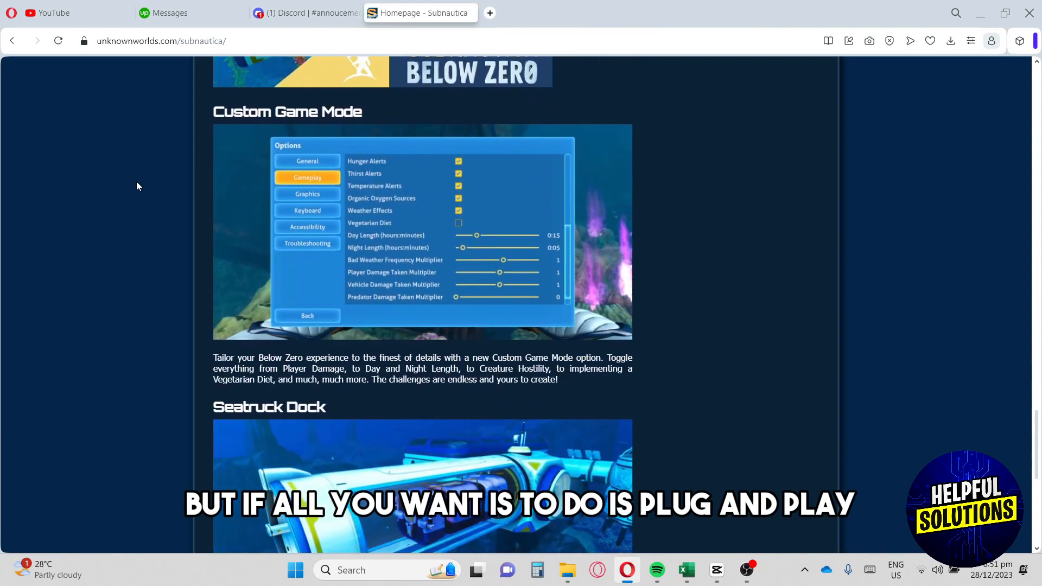
scroll("down", 3)
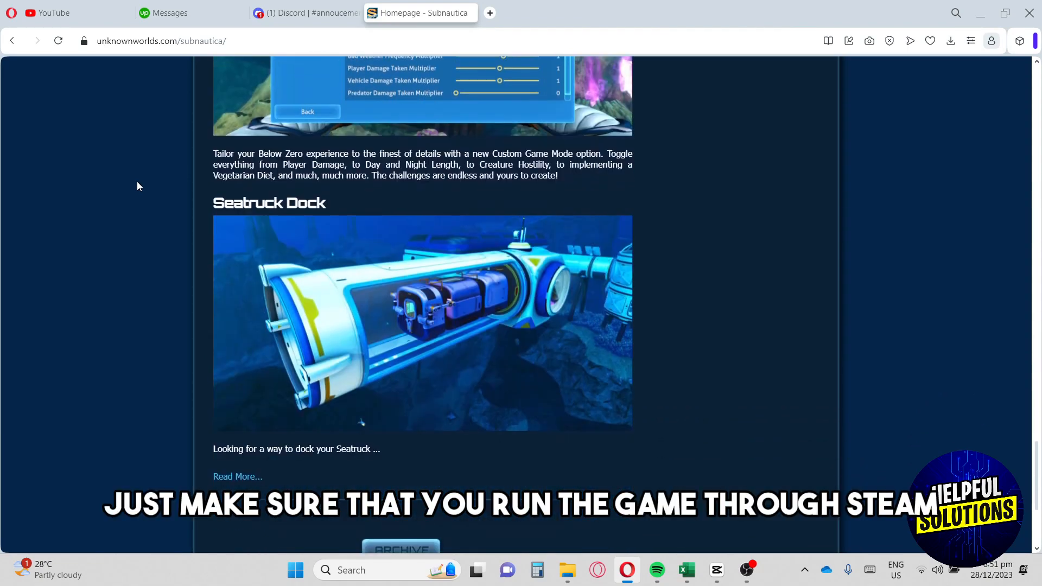
scroll("down", 3)
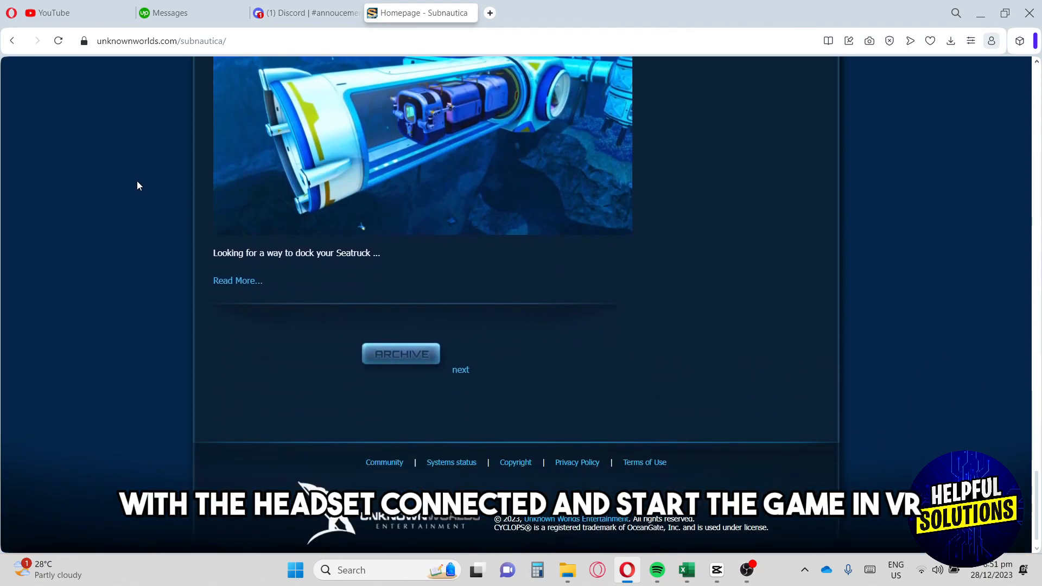
scroll("up", 3)
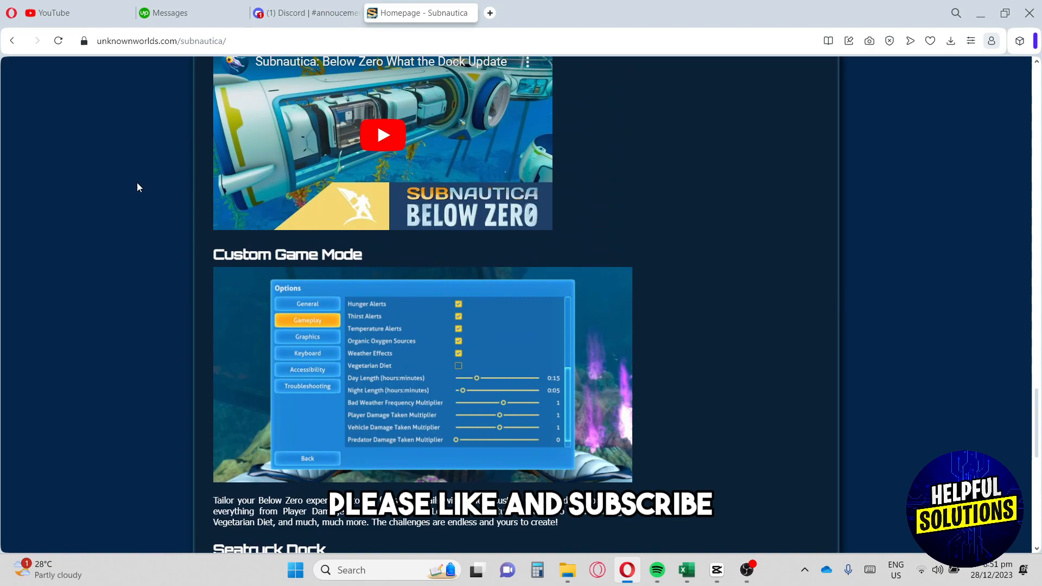
scroll("up", 3)
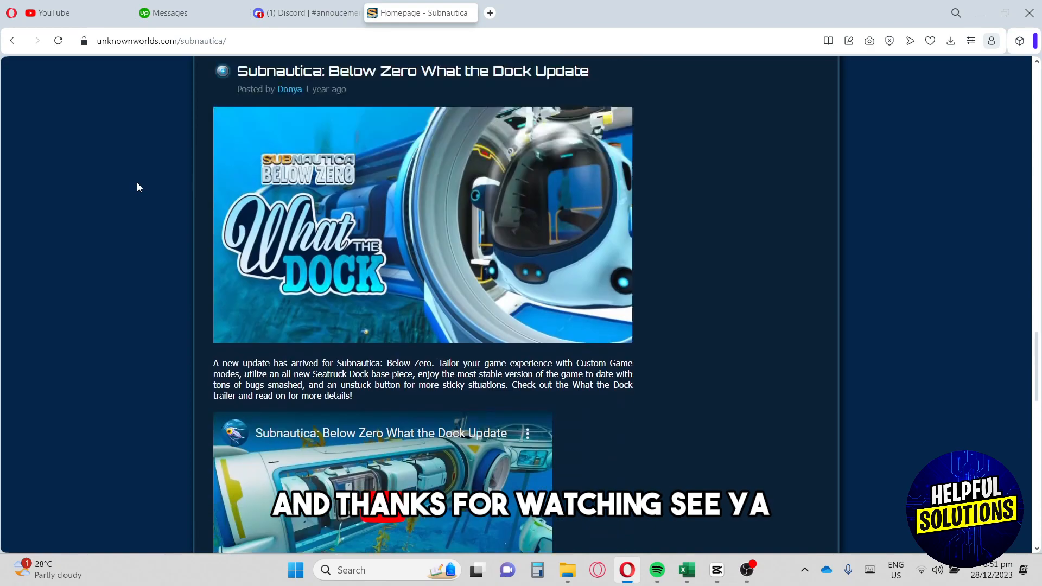